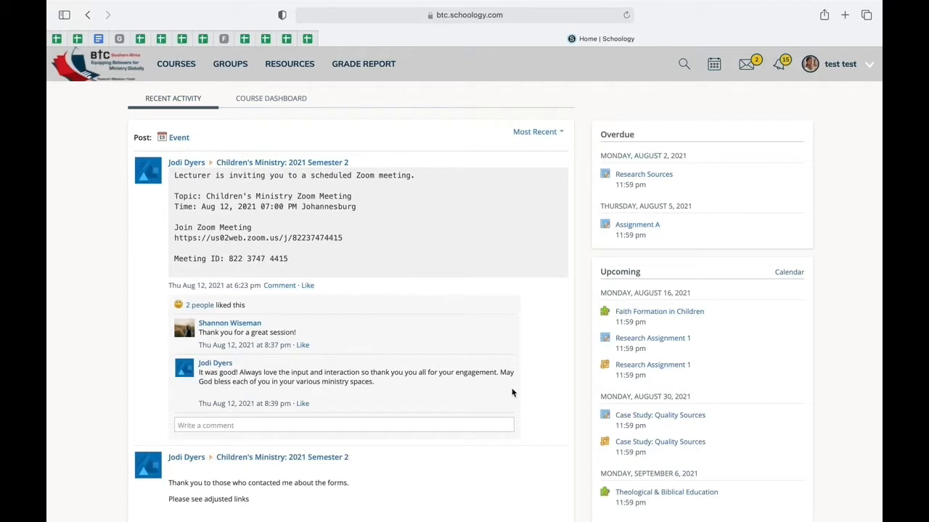
mouse_move(308, 218)
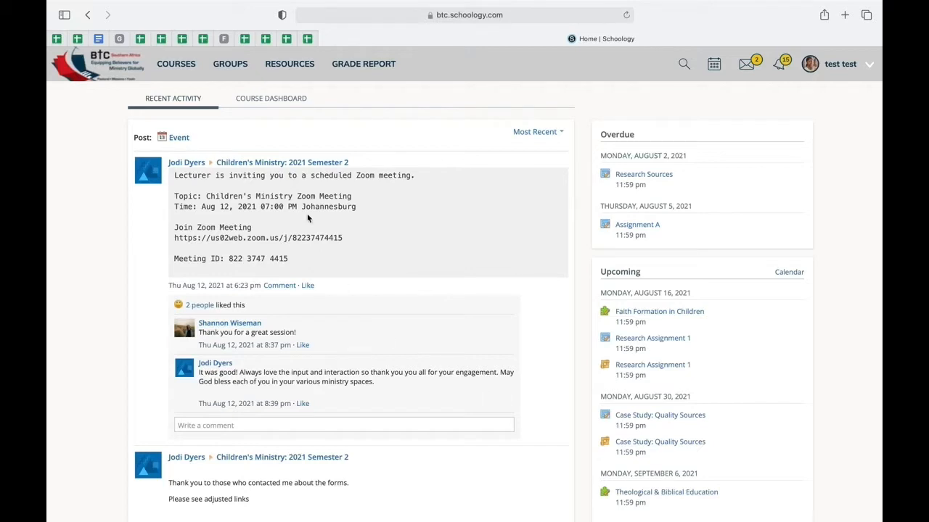
- Open the Courses menu showing the four 2021 Semester 2 courses, including Children's Ministry
left_click(175, 64)
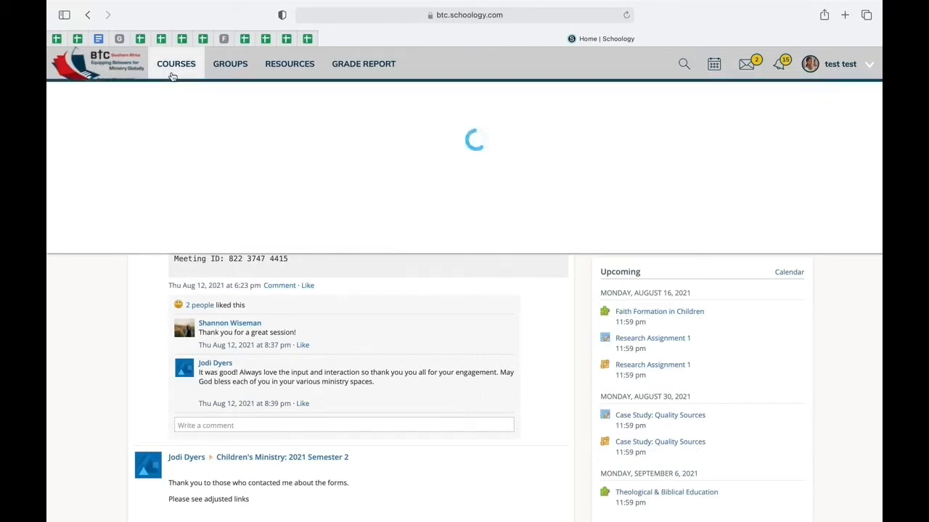
left_click(176, 63)
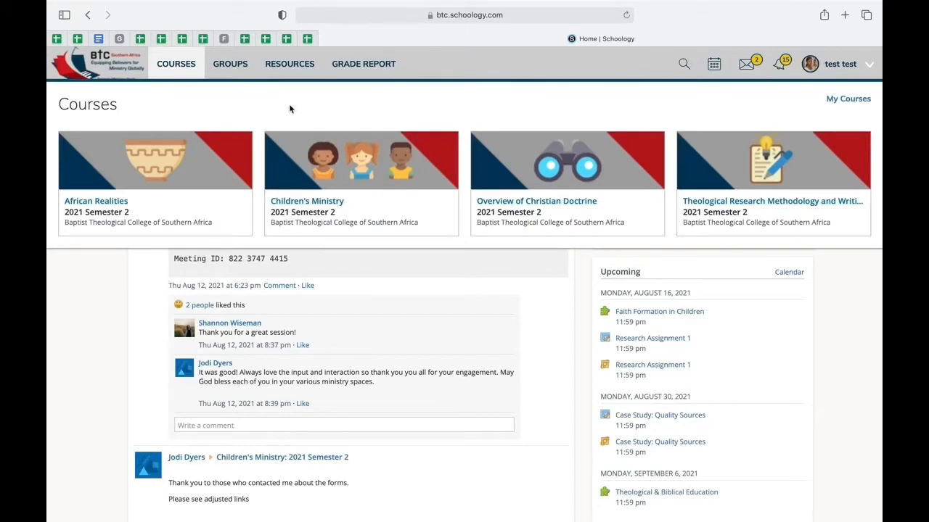
mouse_move(567, 150)
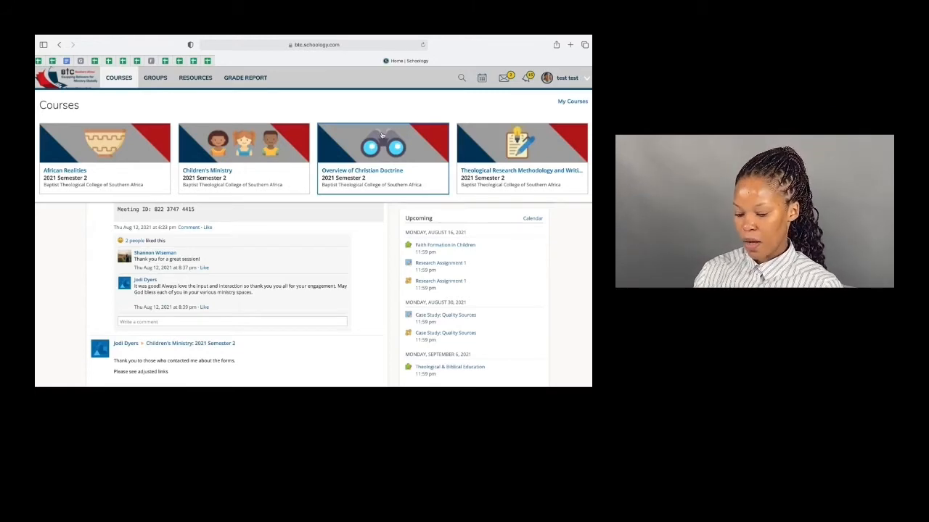
mouse_move(450, 142)
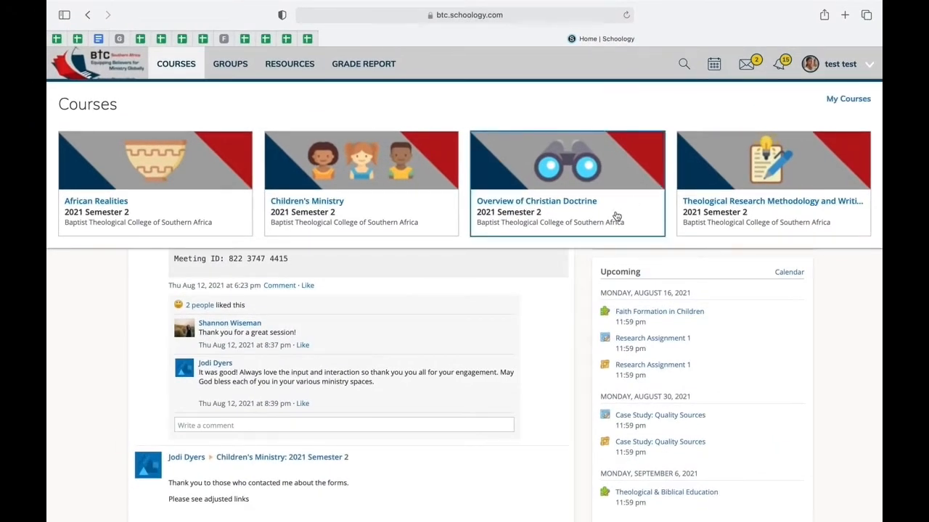
mouse_move(606, 224)
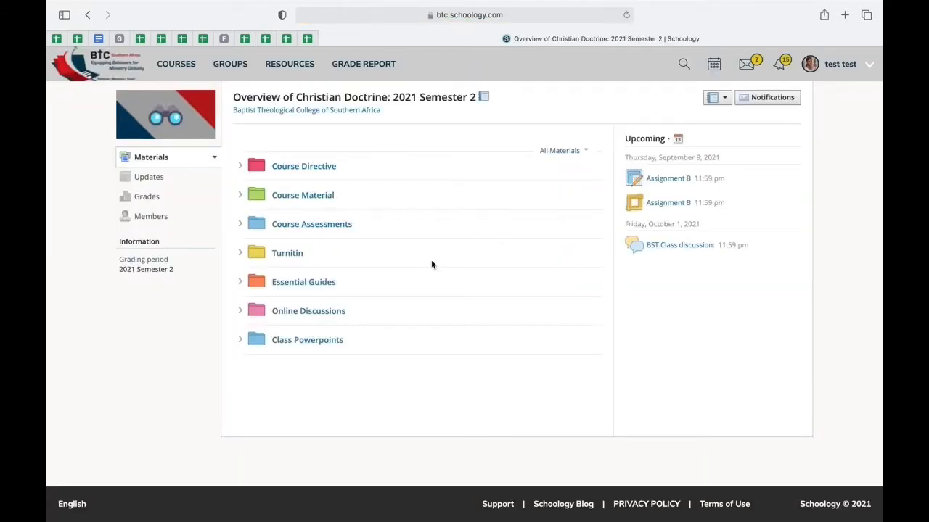
mouse_move(346, 195)
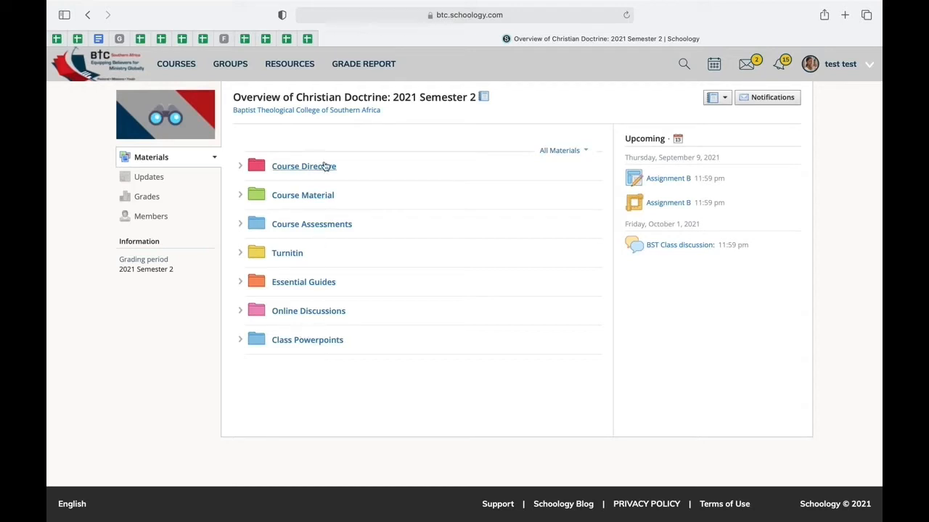
mouse_move(356, 173)
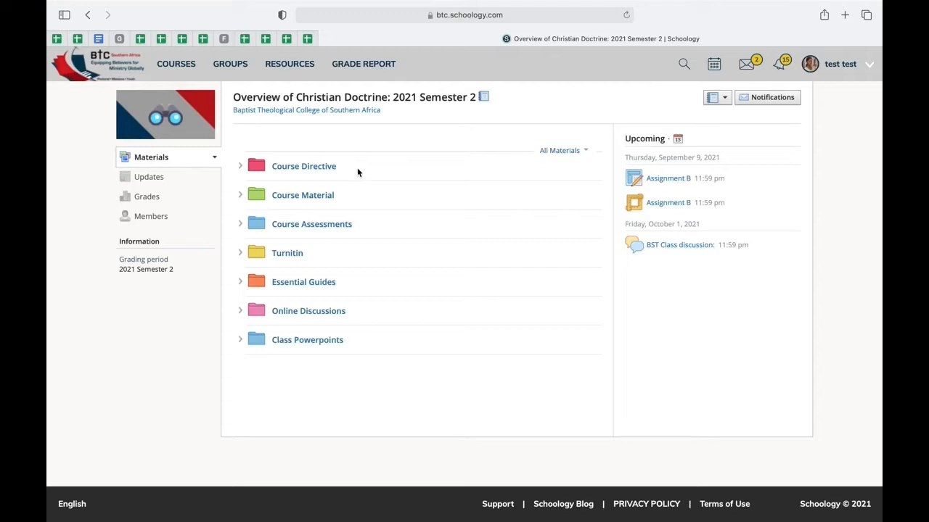
mouse_move(303, 166)
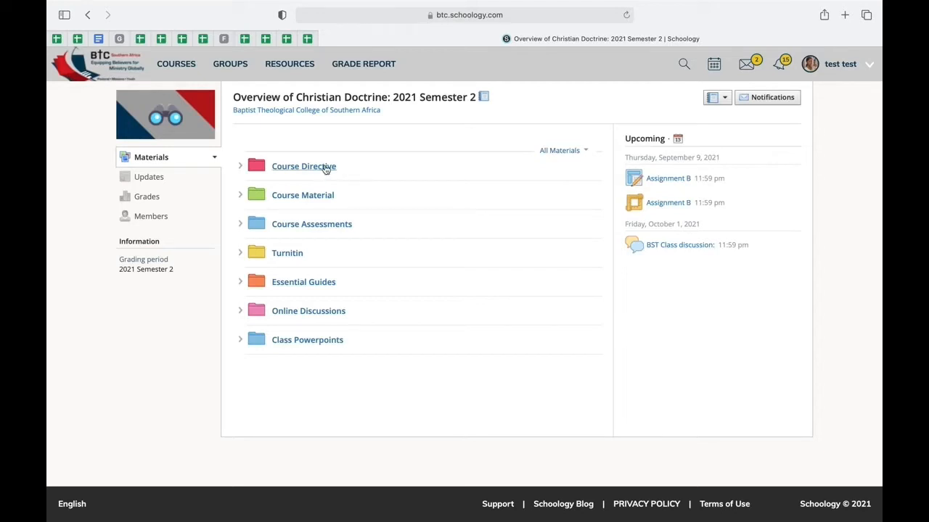
- Open the Course Directive folder in Overview of Christian Doctrine materials
left_click(303, 166)
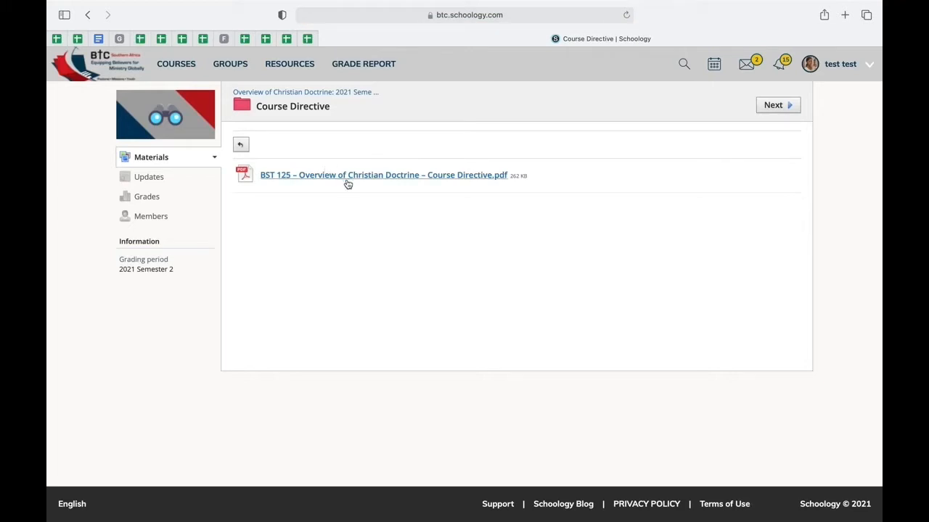
- Open the BST 125 Course Directive PDF and scroll to page 3's prescribed Erickson textbook
left_click(383, 174)
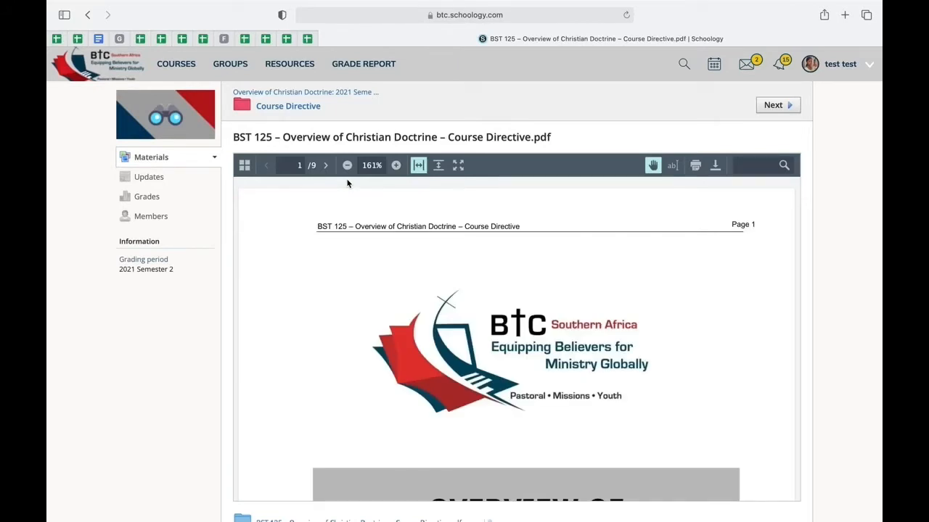
mouse_move(387, 339)
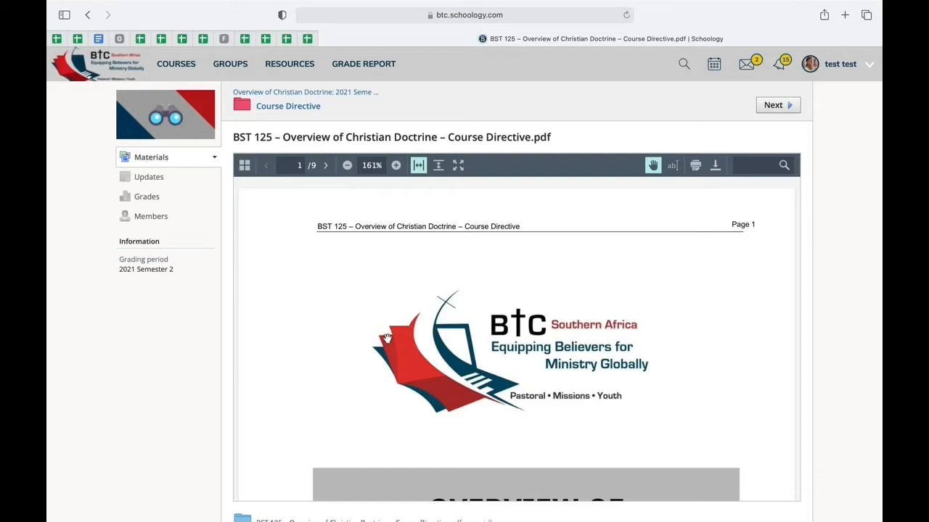
scroll("down", 3)
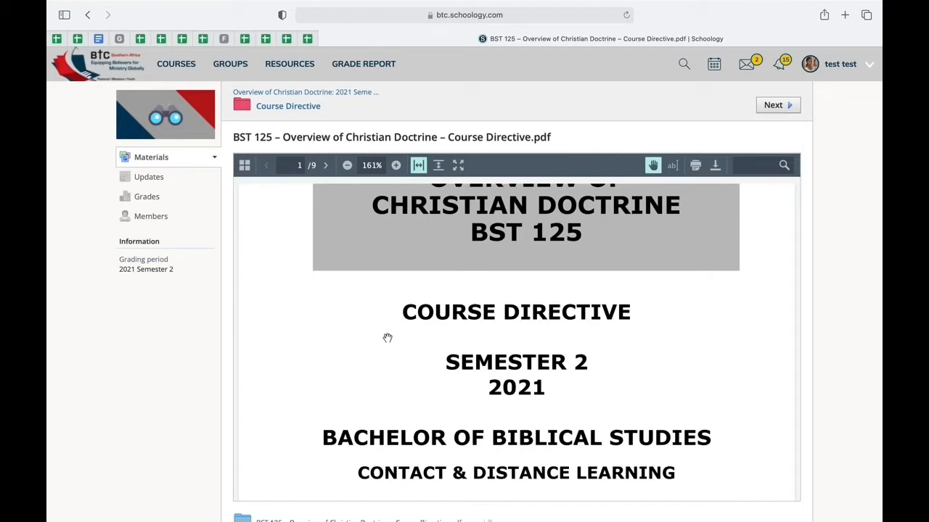
mouse_move(544, 290)
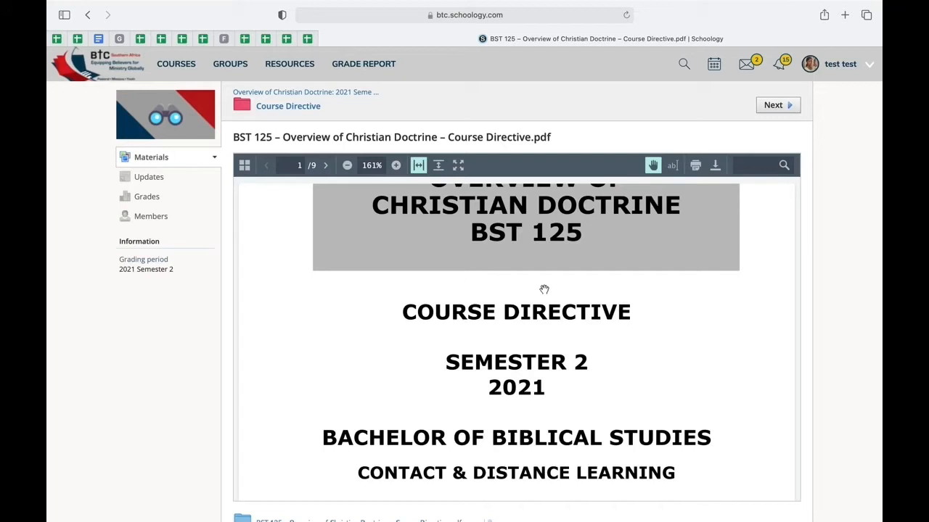
mouse_move(650, 284)
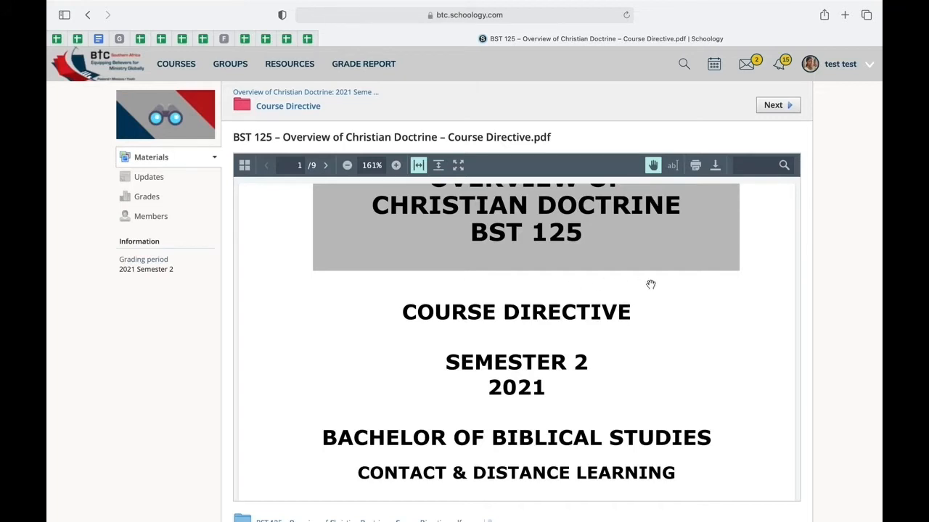
scroll("down", 3)
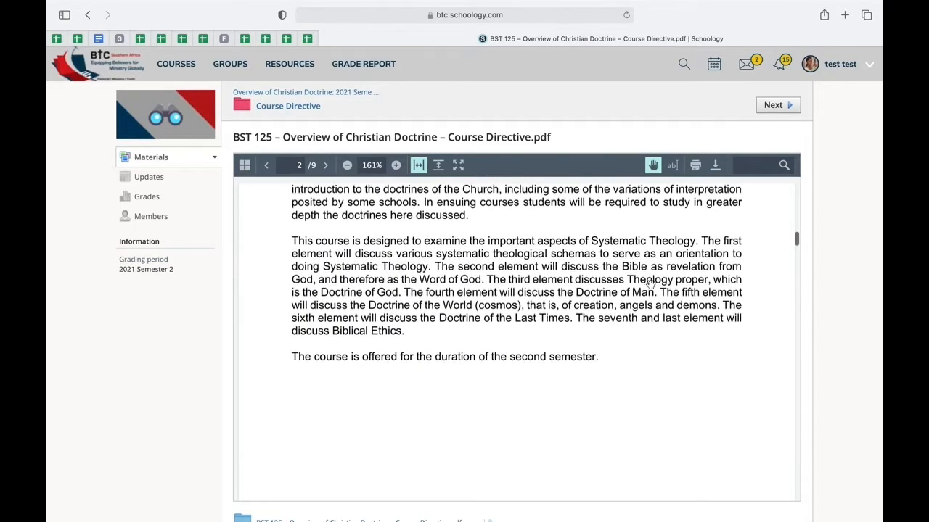
scroll("down", 3)
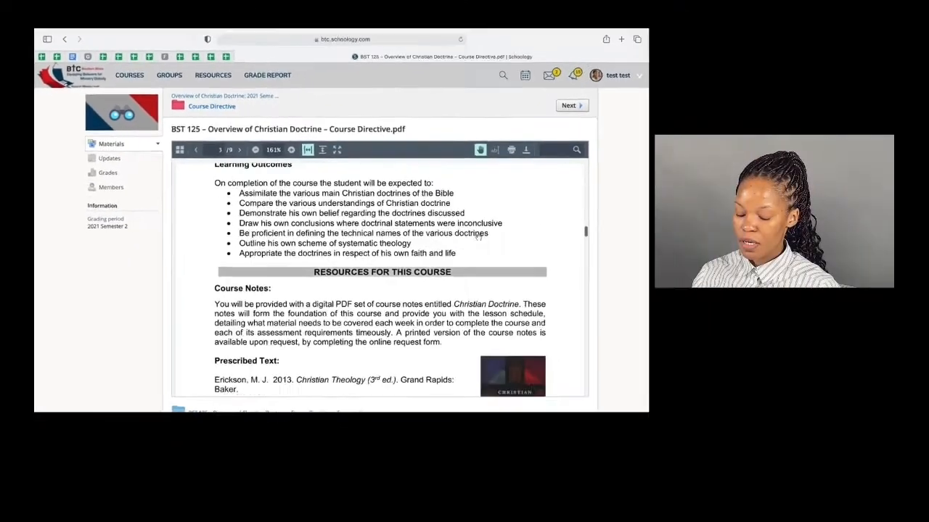
scroll("down", 3)
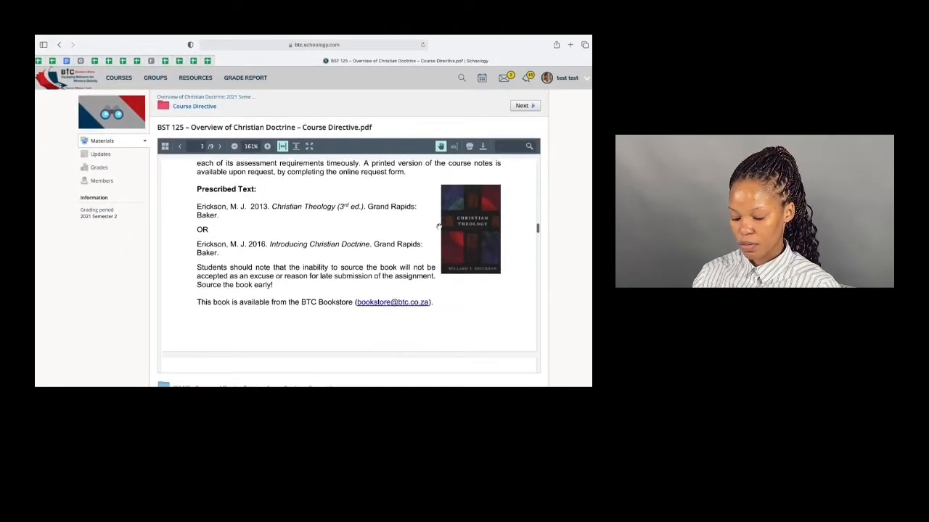
- Scroll the course directive past page 4's assignment topics to page 8, Course Assistance
left_click(220, 146)
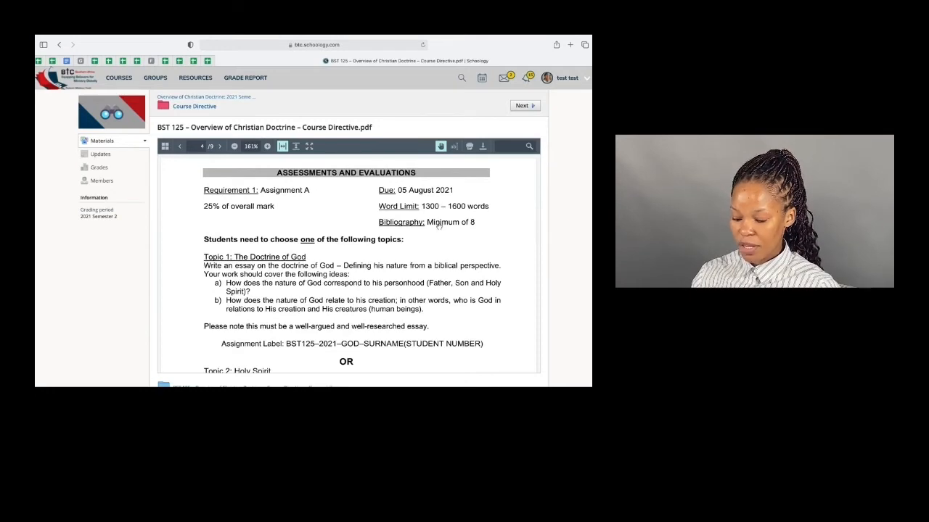
scroll("down", 3)
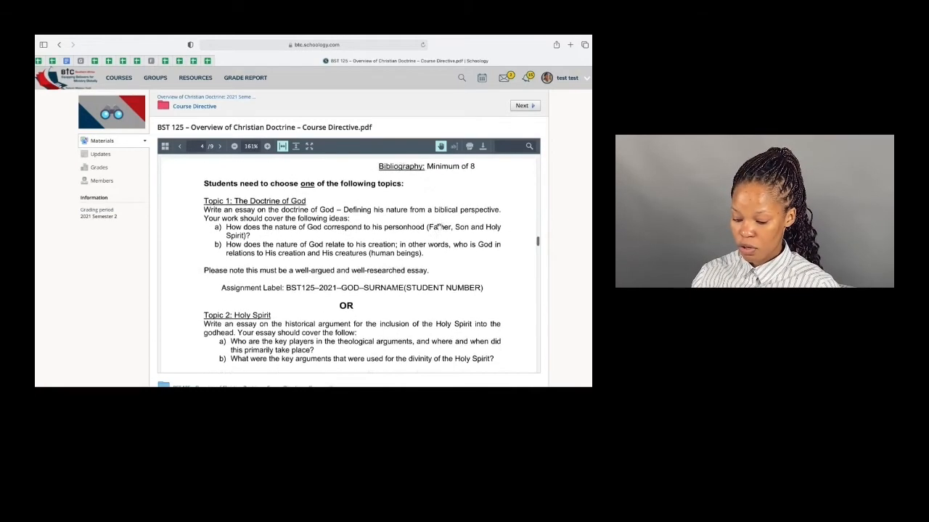
scroll("down", 3)
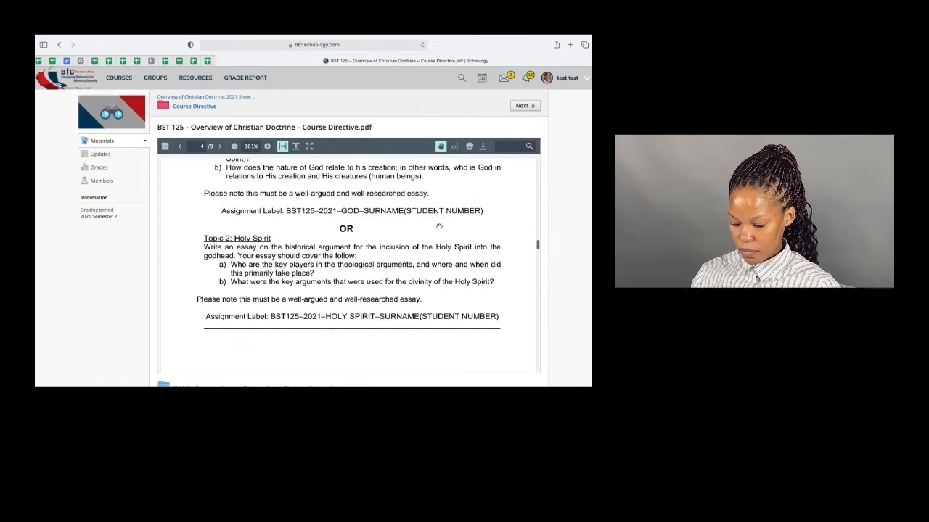
scroll("up", 3)
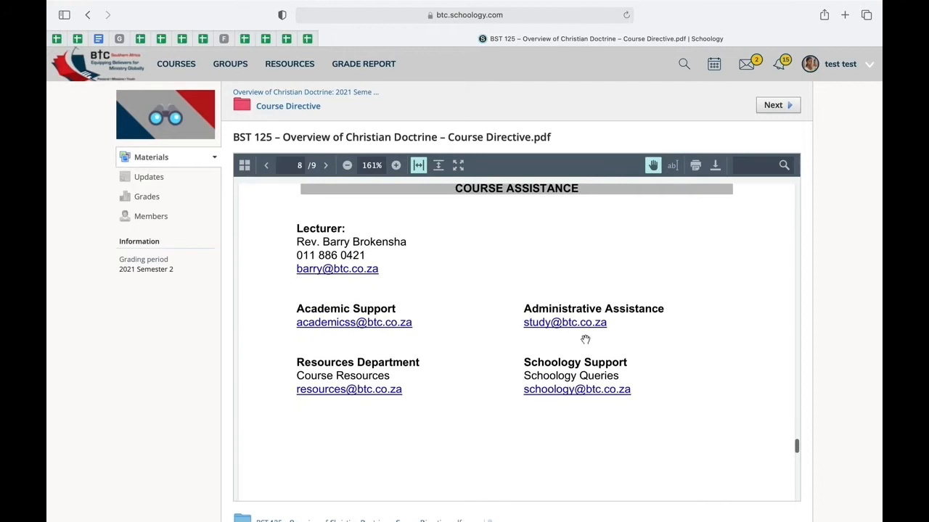
mouse_move(351, 312)
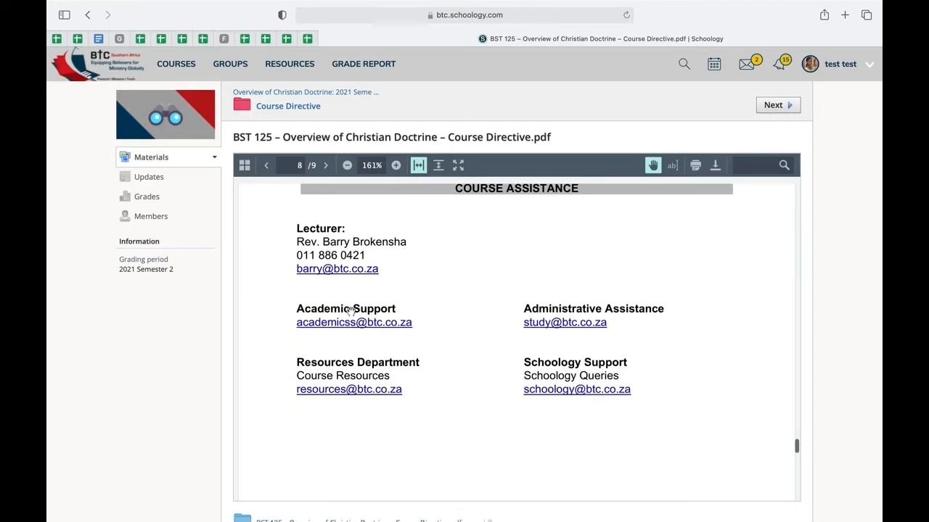
mouse_move(574, 311)
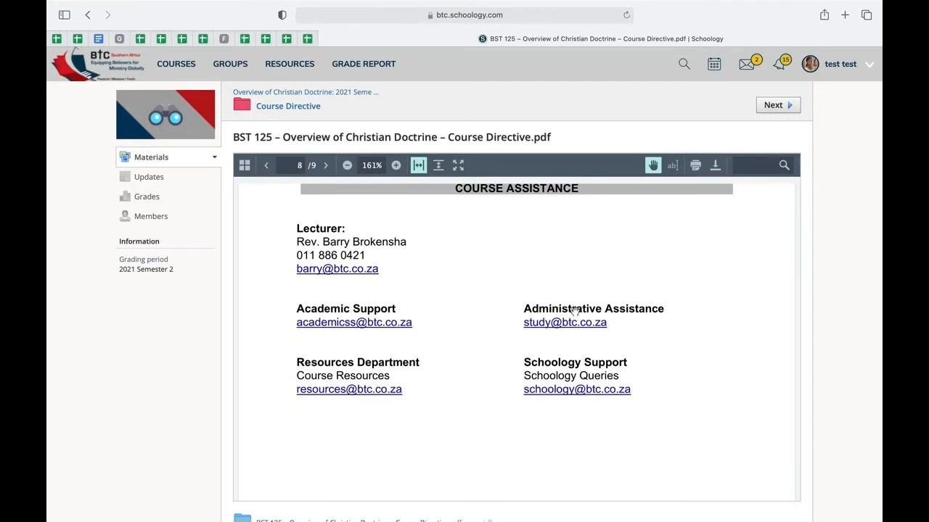
mouse_move(417, 367)
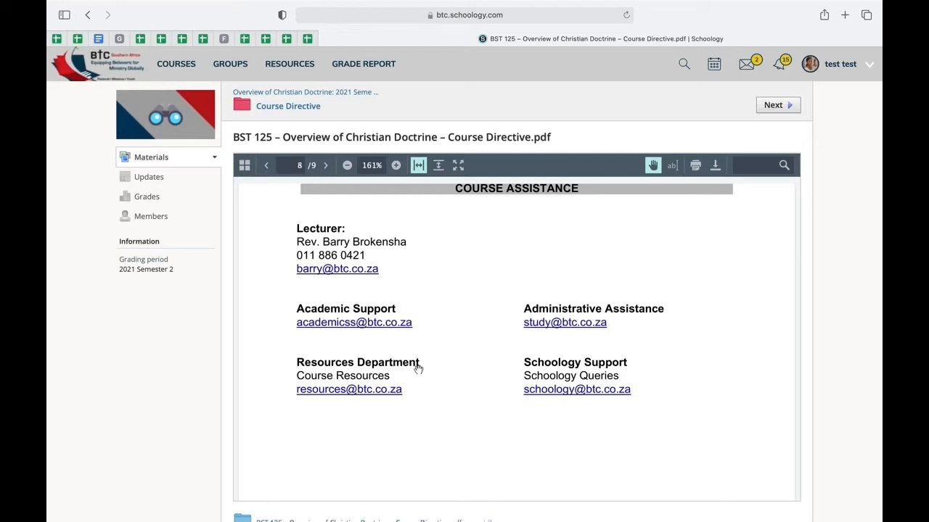
- Return to the course materials and open Course Assessments, listing Assignments A and B
scroll("down", 3)
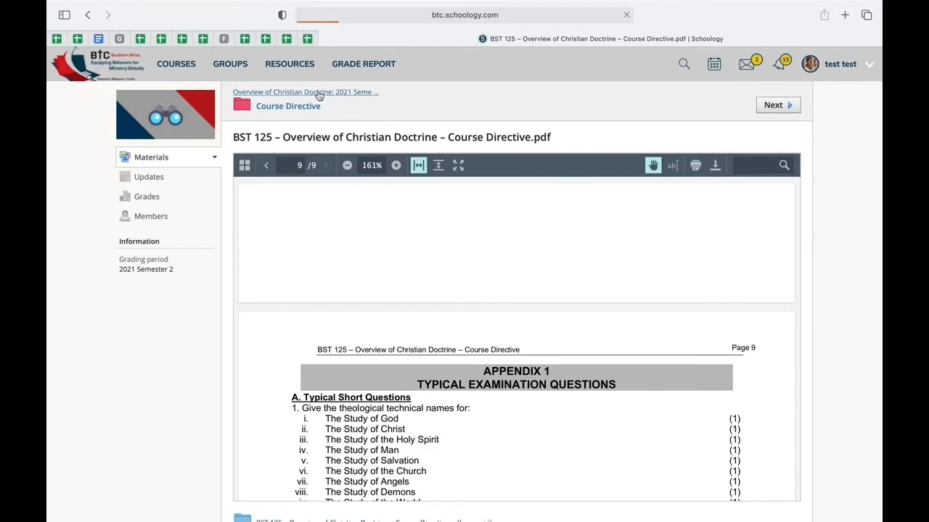
left_click(304, 92)
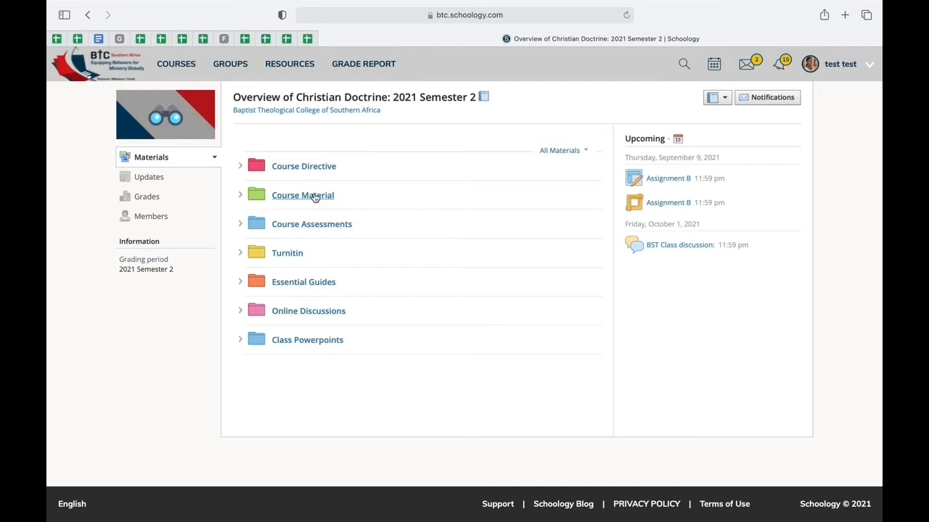
mouse_move(312, 205)
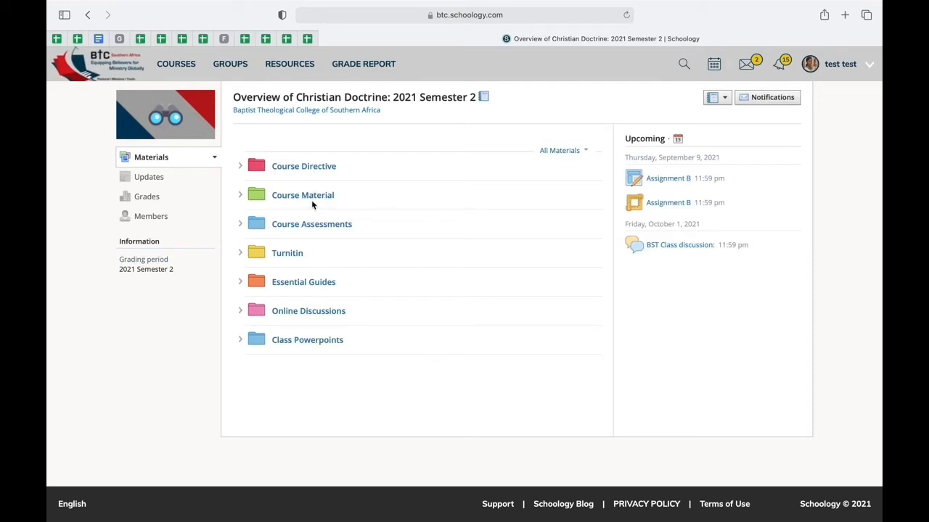
mouse_move(311, 224)
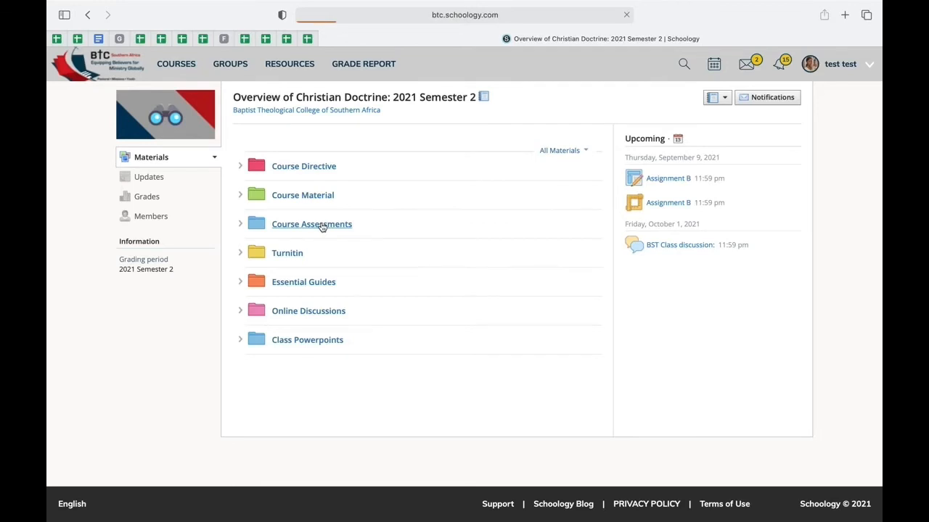
left_click(312, 224)
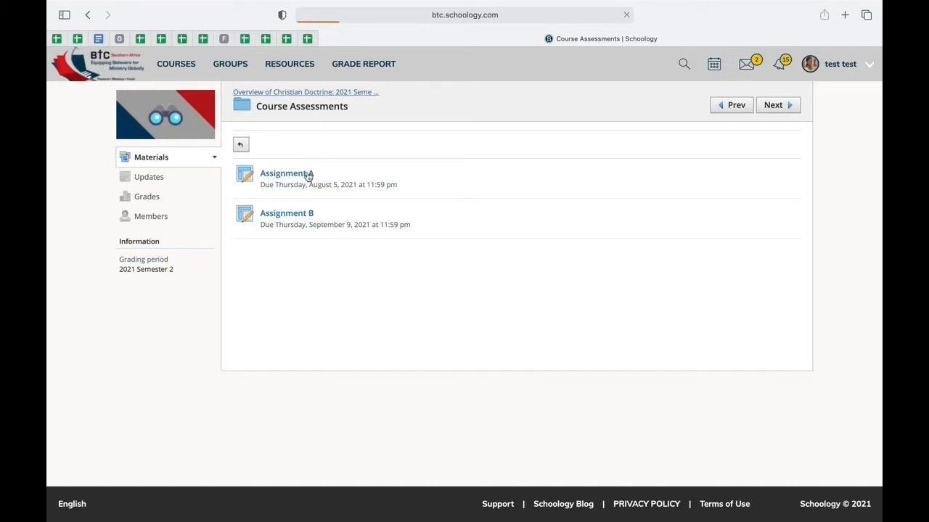
- View the Turnitin folder's Assignment A and B submissions, then return to course materials
left_click(305, 92)
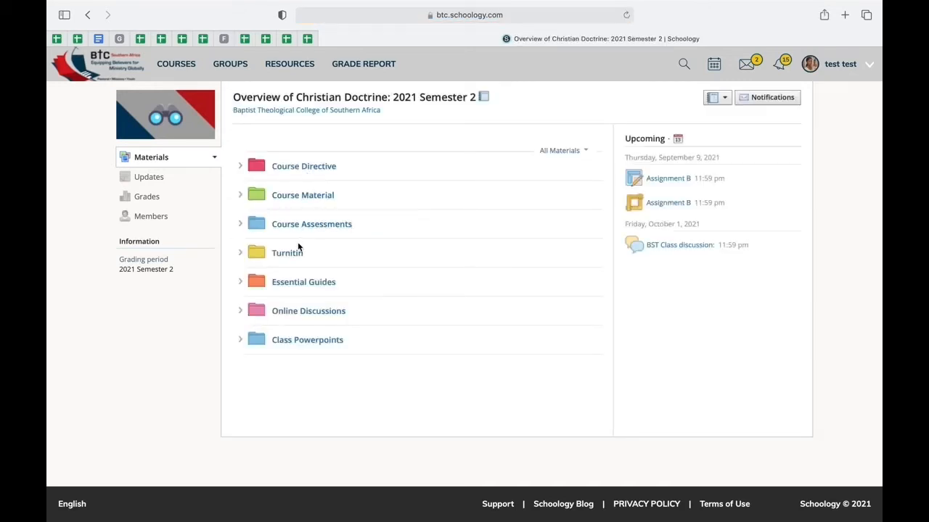
mouse_move(305, 241)
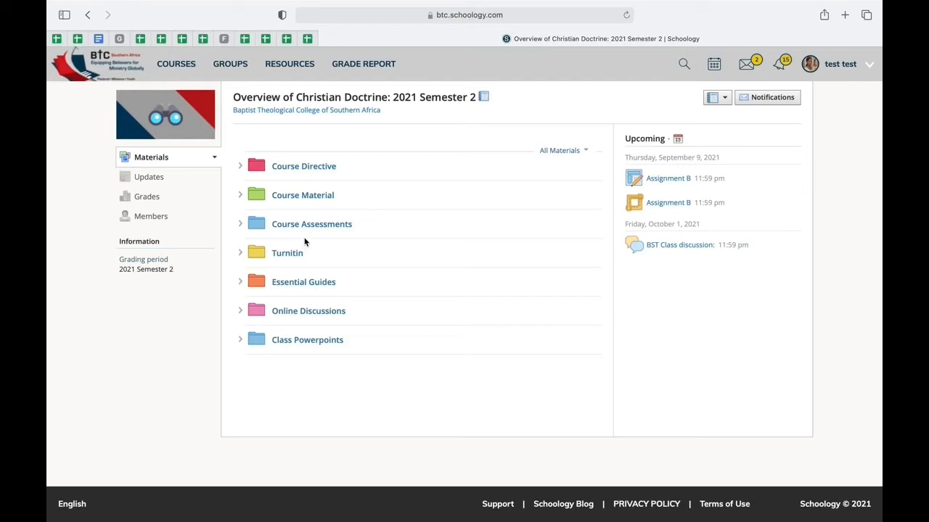
mouse_move(288, 253)
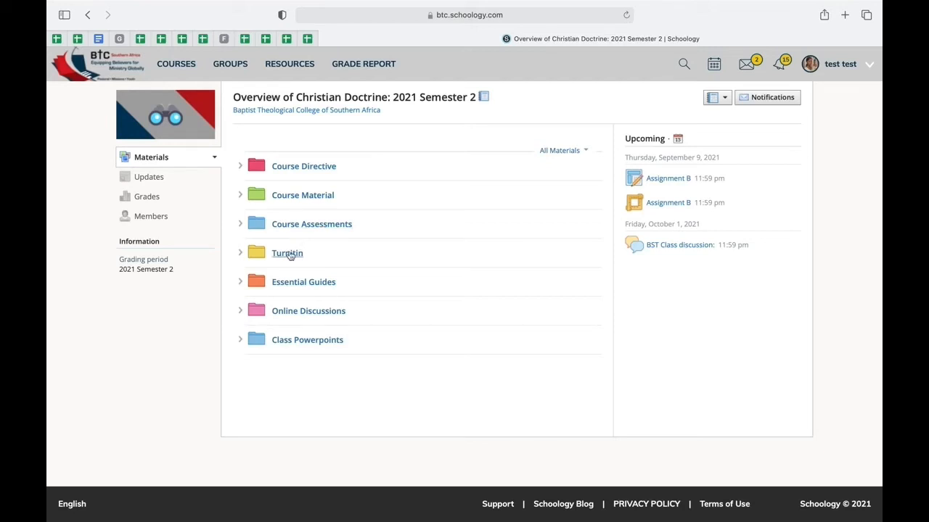
left_click(287, 253)
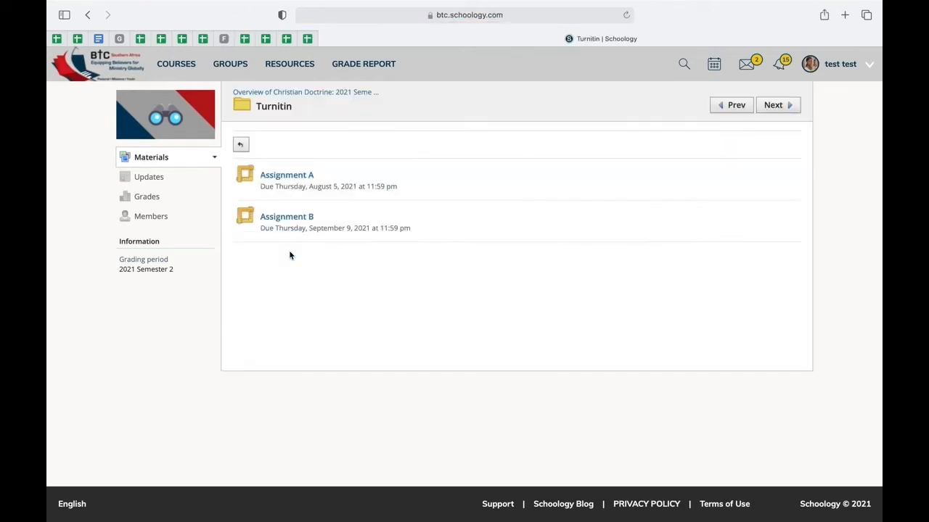
mouse_move(317, 140)
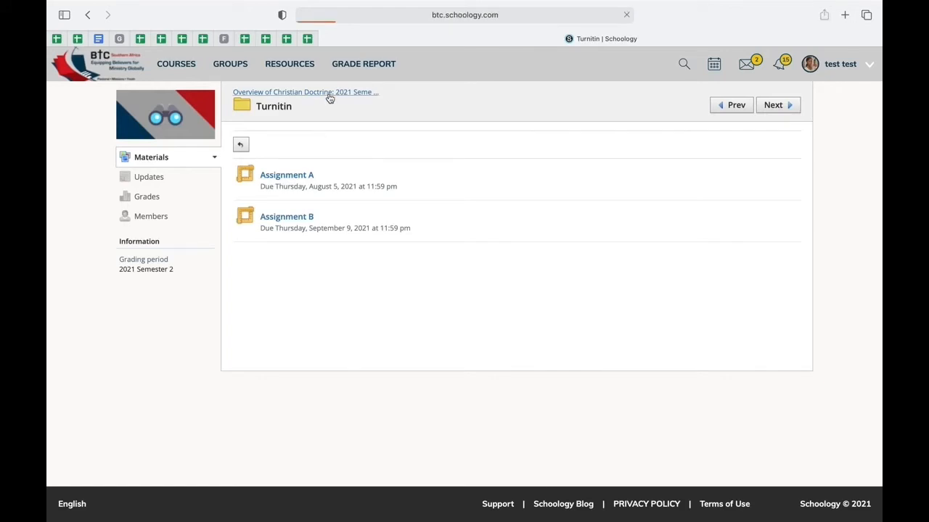
left_click(304, 91)
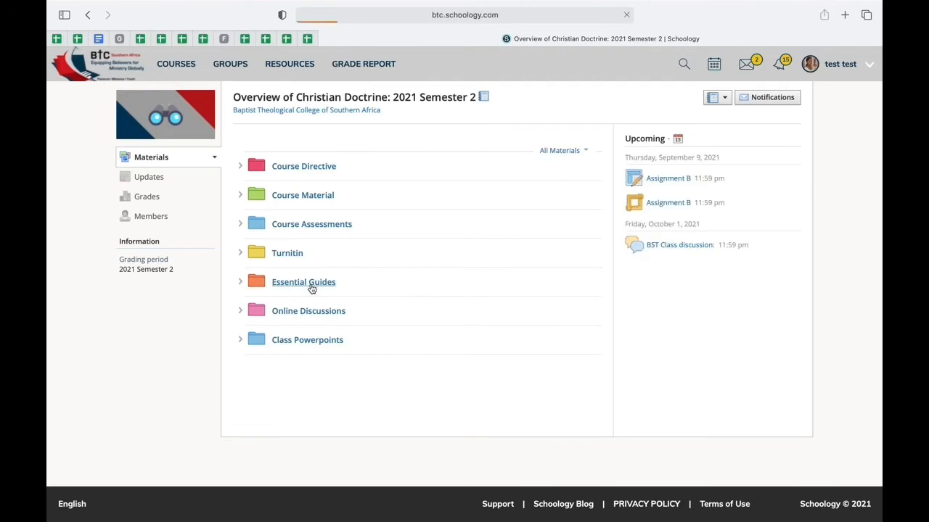
- Open Essential Guides, showing two assignment-writing PDFs and a cover page document
left_click(303, 282)
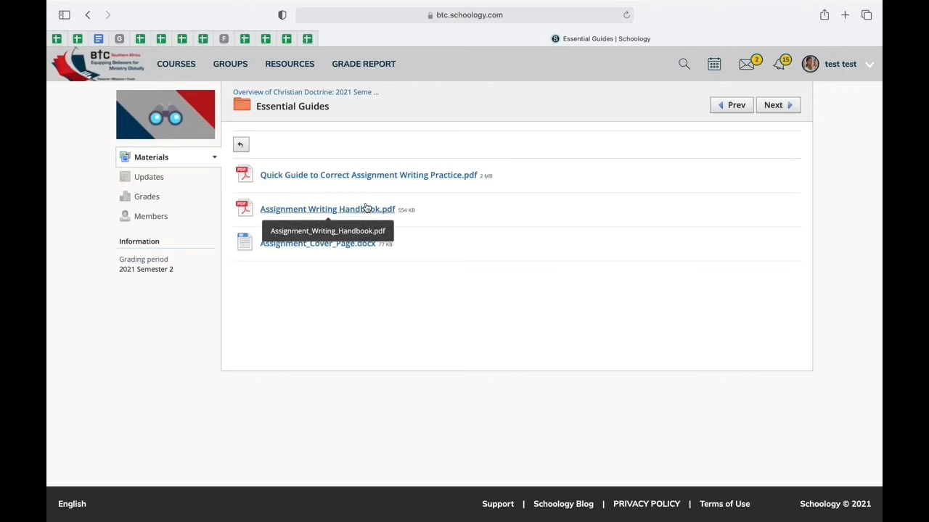
mouse_move(375, 261)
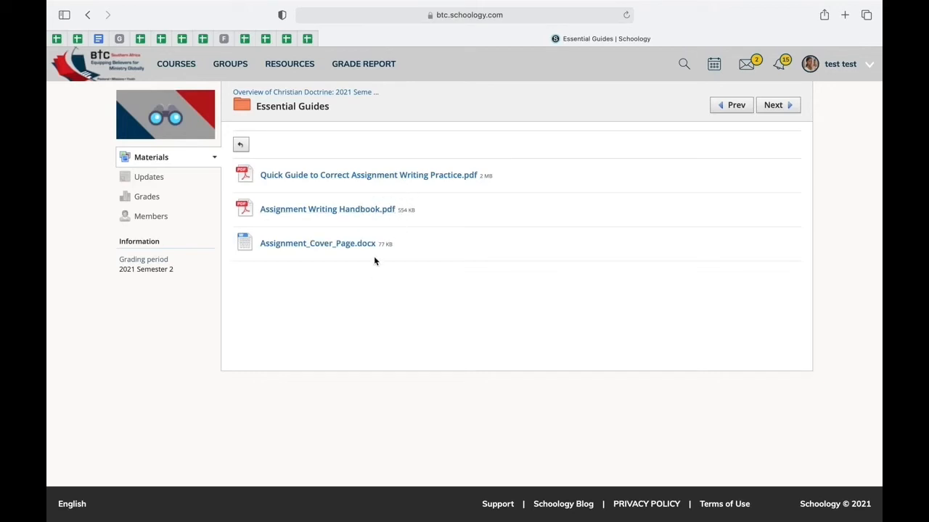
mouse_move(317, 243)
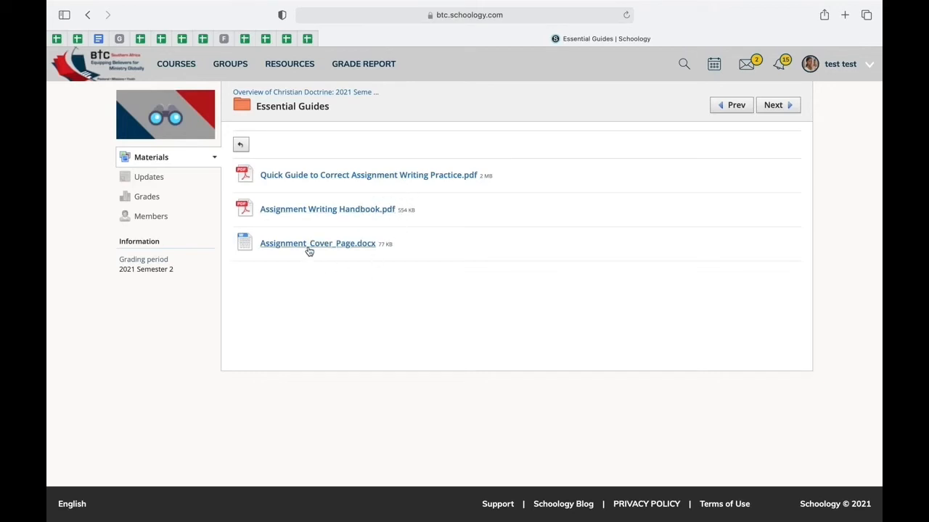
mouse_move(316, 92)
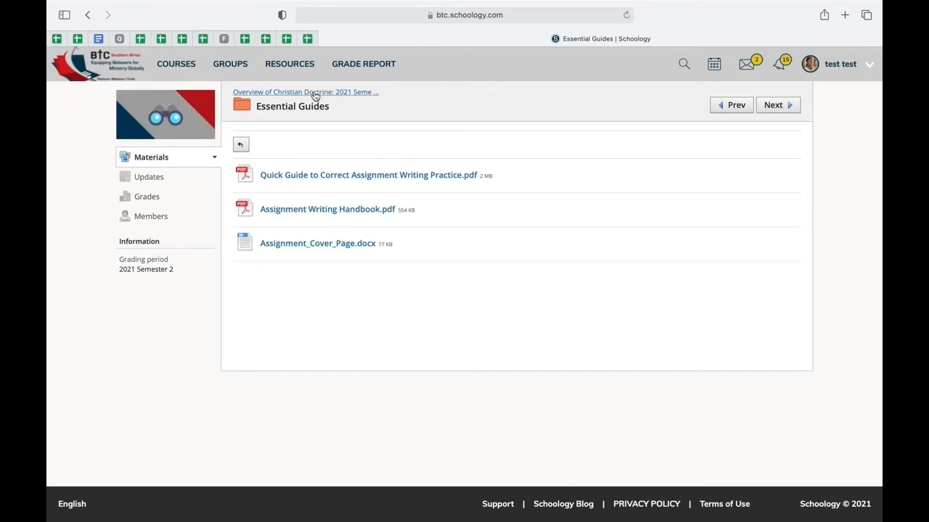
- Use the Overview of Christian Doctrine breadcrumb to return to the seven-folder materials page
left_click(304, 92)
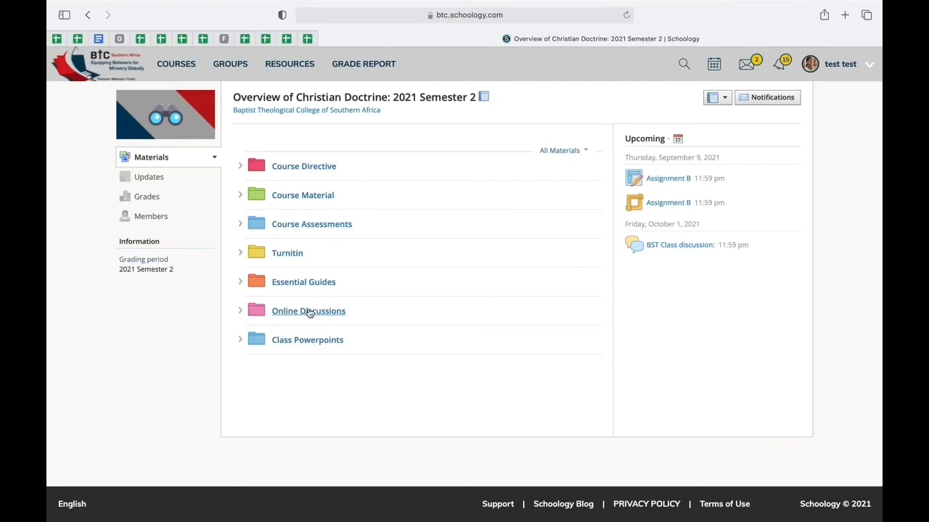
mouse_move(305, 344)
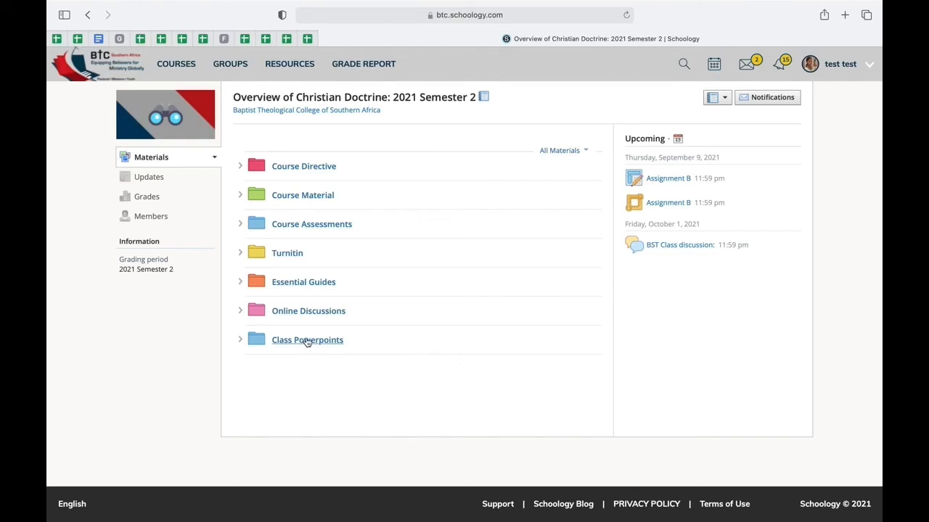
mouse_move(333, 317)
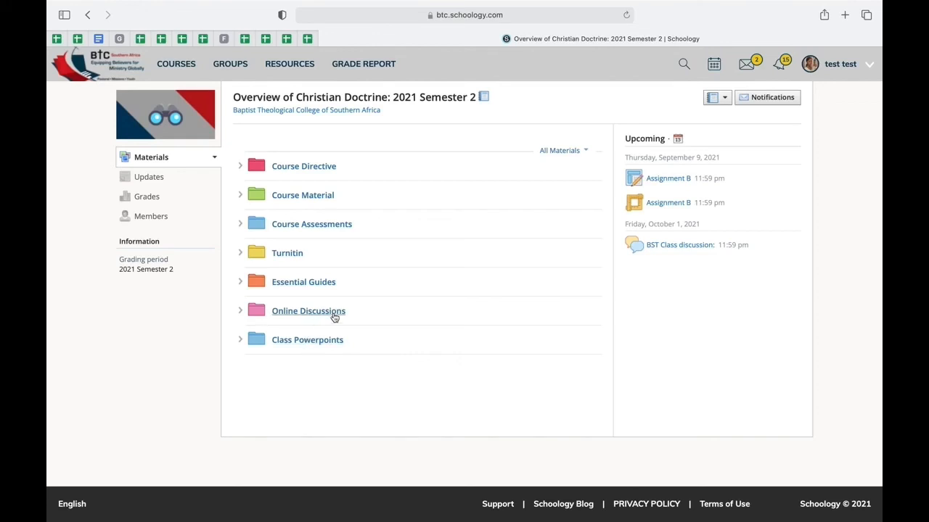